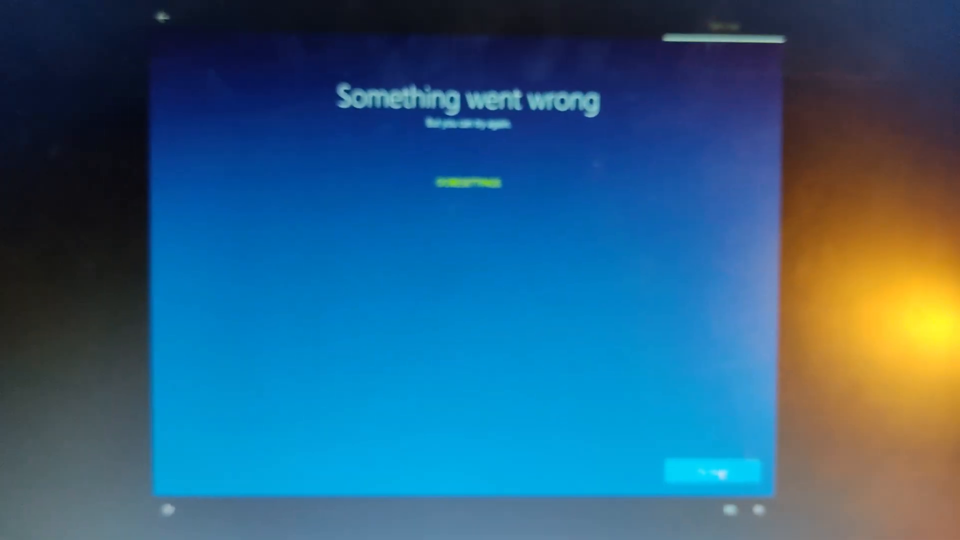
Retry the failed OOBESETTINGS step from the 'Something went wrong' screen
{"action": "left_click", "coordinate": [712, 471]}
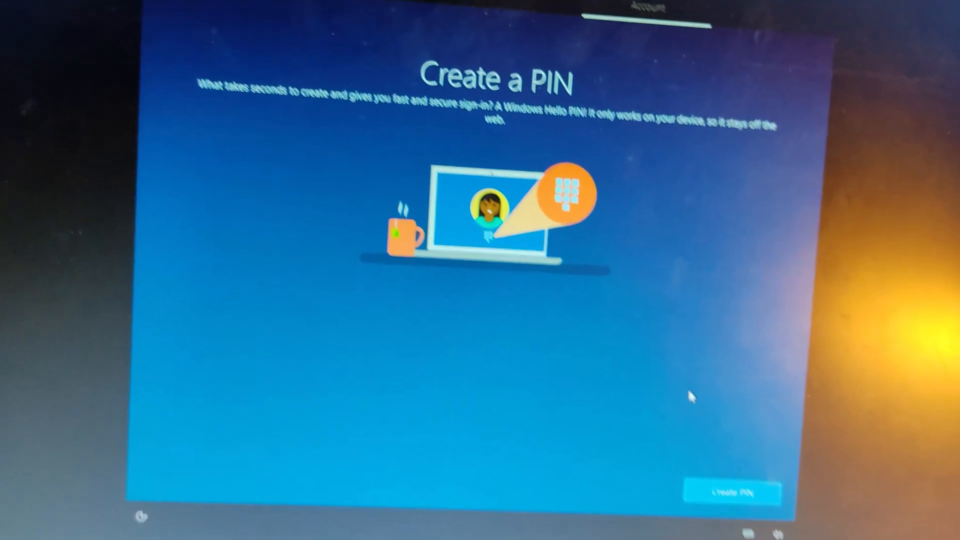
Create a sign-in PIN and decline linking an Android phone
{"action": "left_click", "coordinate": [732, 492]}
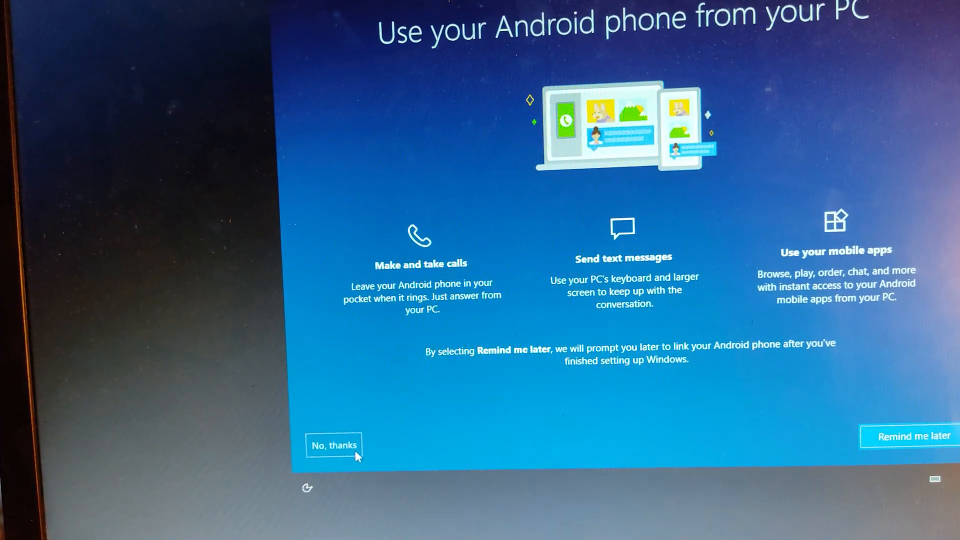
{"action": "left_click", "coordinate": [335, 445]}
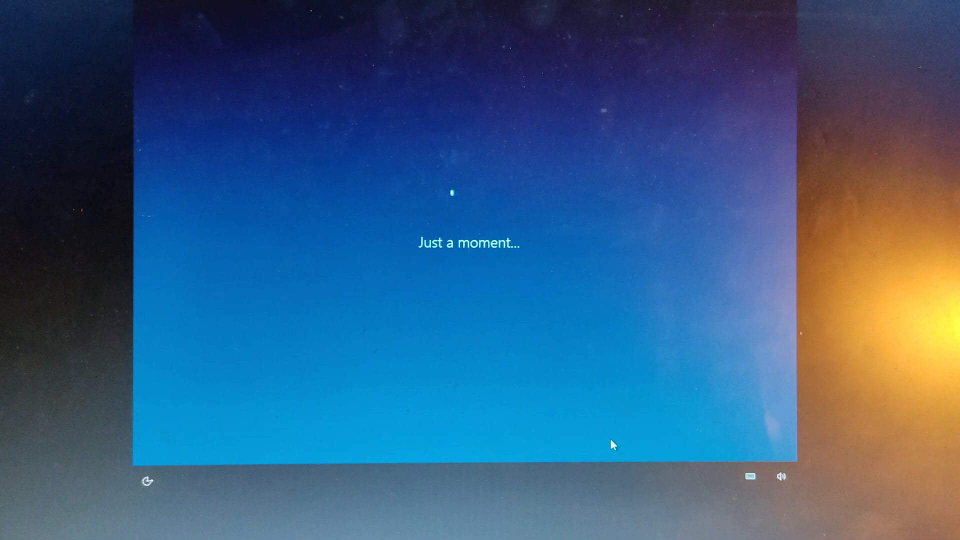